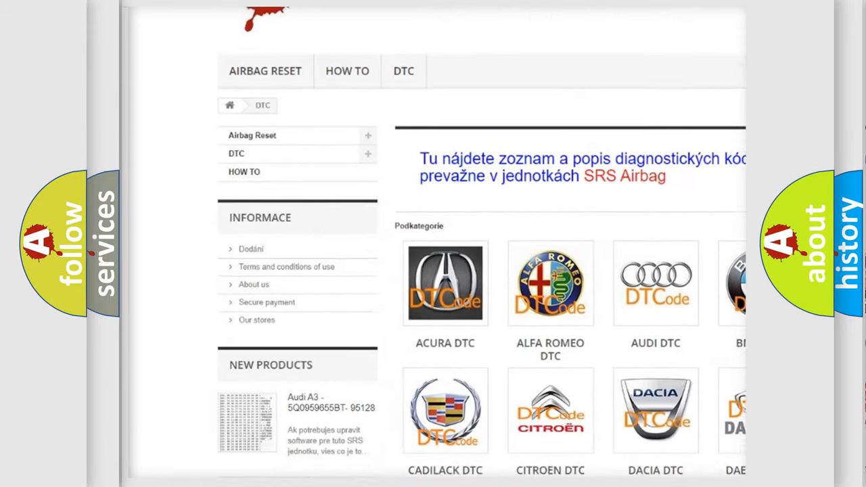
scroll("down", 3)
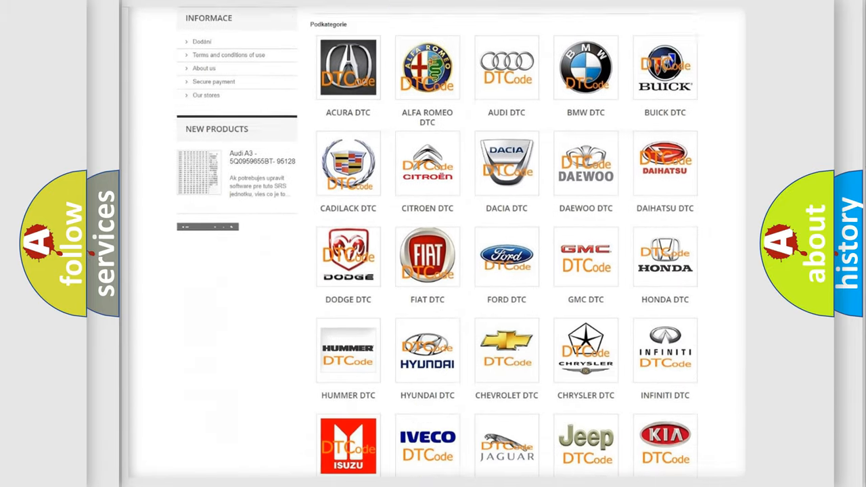
scroll("down", 3)
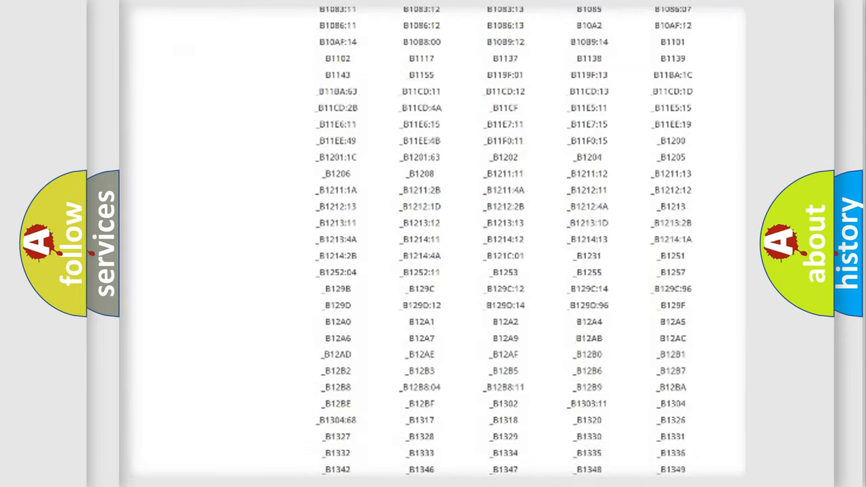
scroll("down", 3)
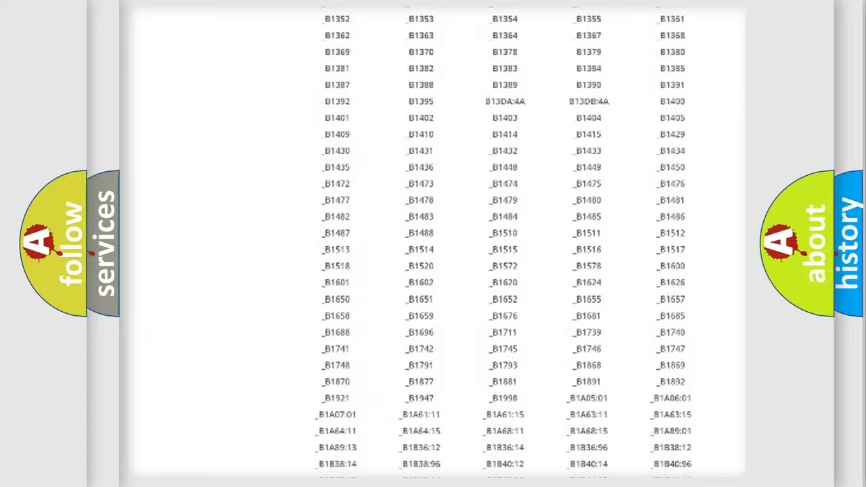